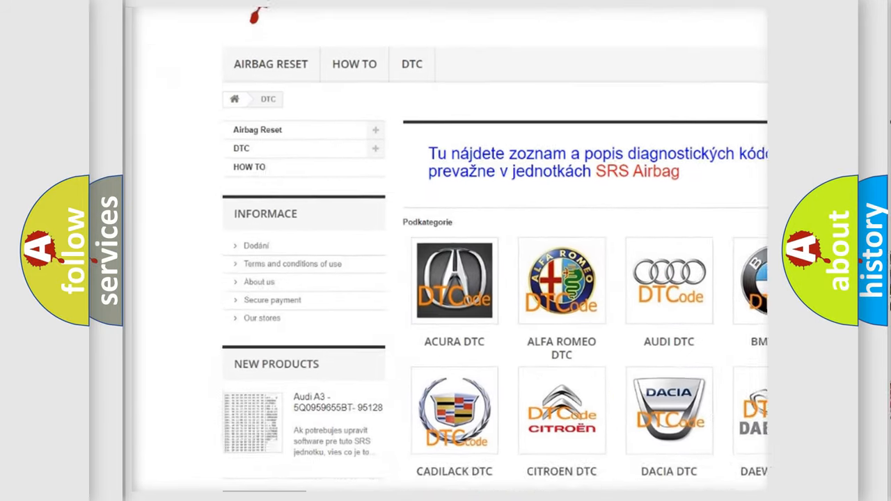
pyautogui.scroll(-3)
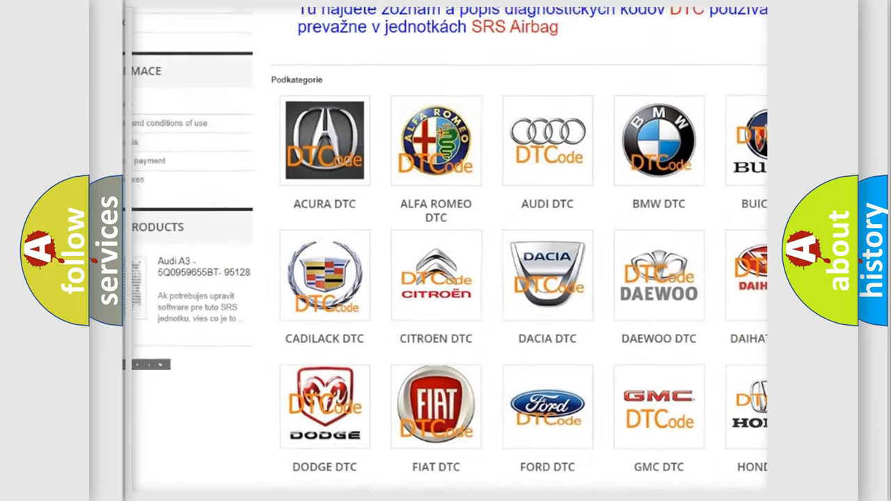
pyautogui.scroll(-3)
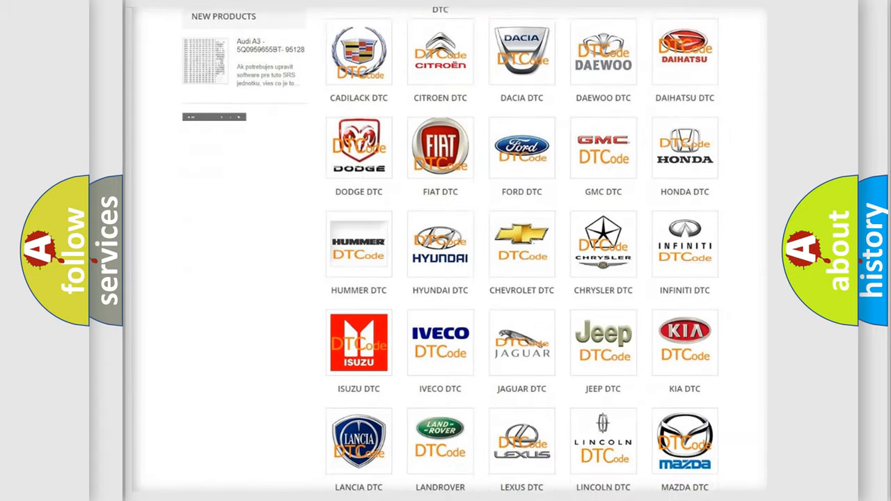
pyautogui.scroll(-3)
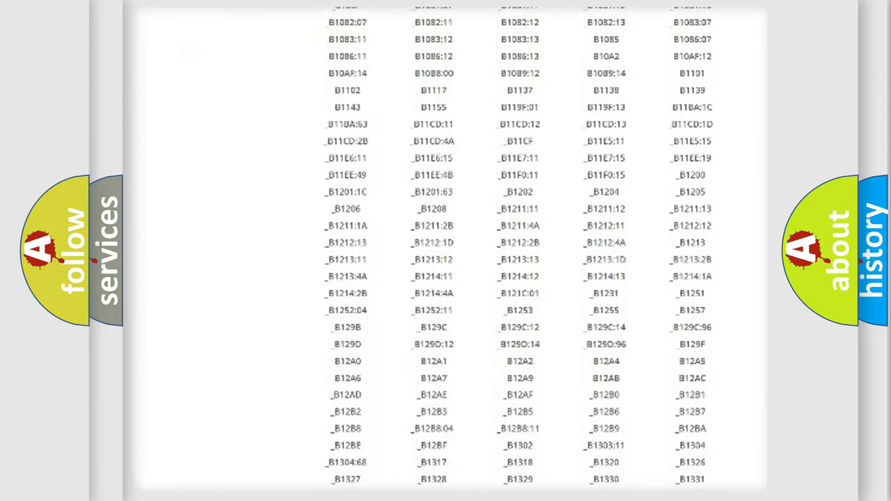
pyautogui.scroll(-3)
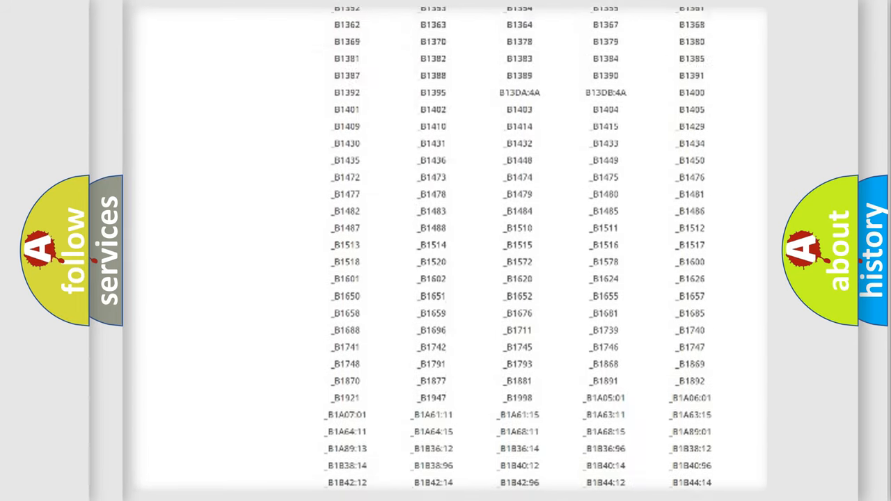